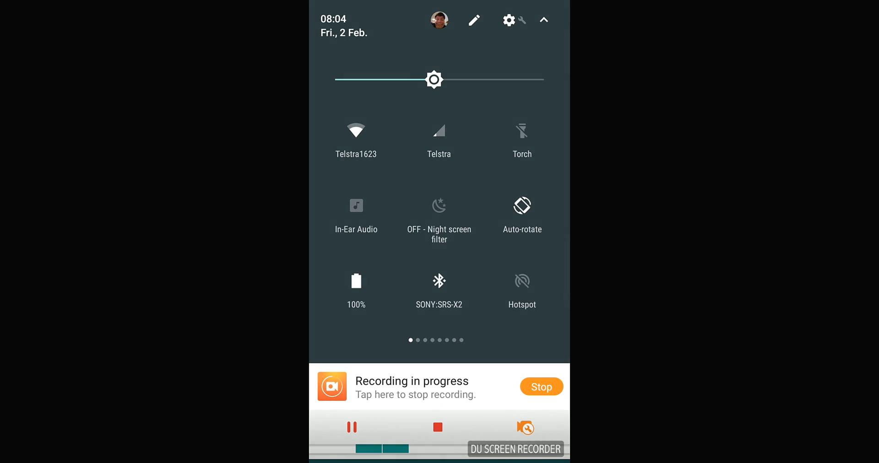
Step: Open the Bluetooth settings page showing the connected SONY SRS-X2 and nearby devices
{"action": "left_click", "coordinate": [438, 281]}
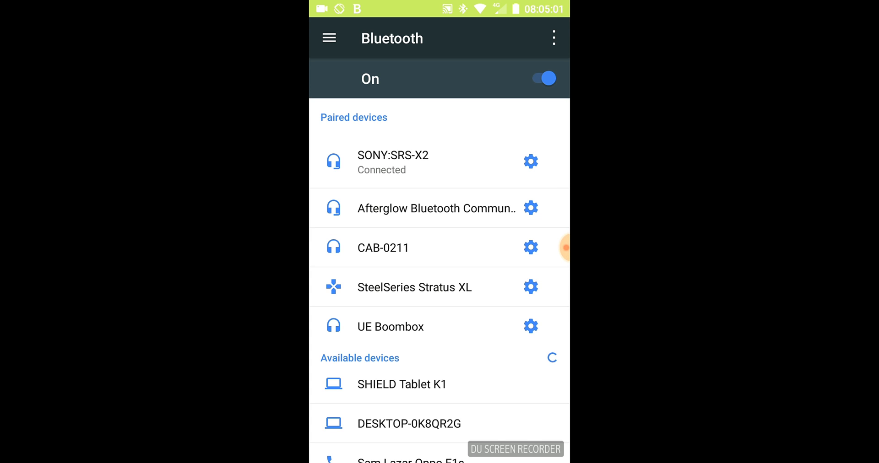
Step: Rename the UE Boombox speaker to 'UE', then forget the paired device
{"action": "left_click", "coordinate": [530, 326]}
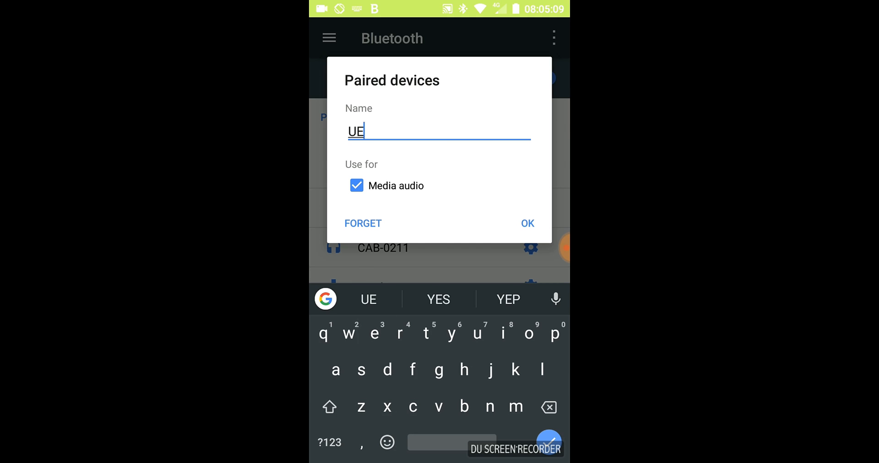
{"action": "left_click", "coordinate": [527, 223]}
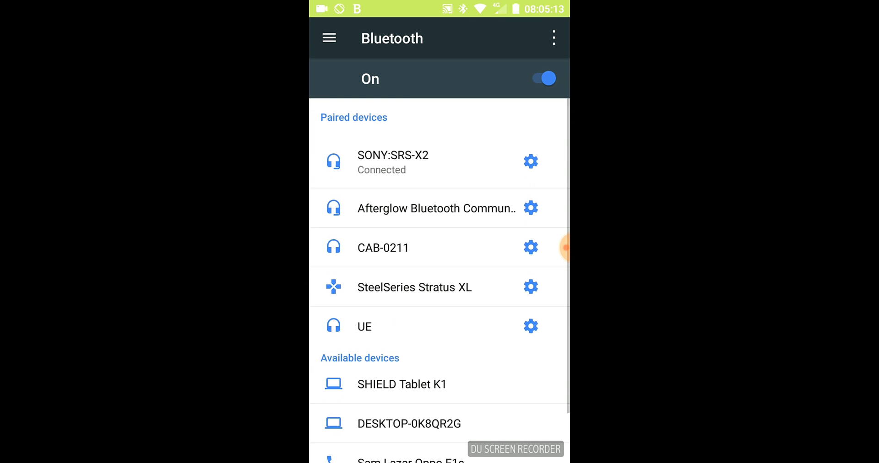
{"action": "left_click", "coordinate": [530, 326]}
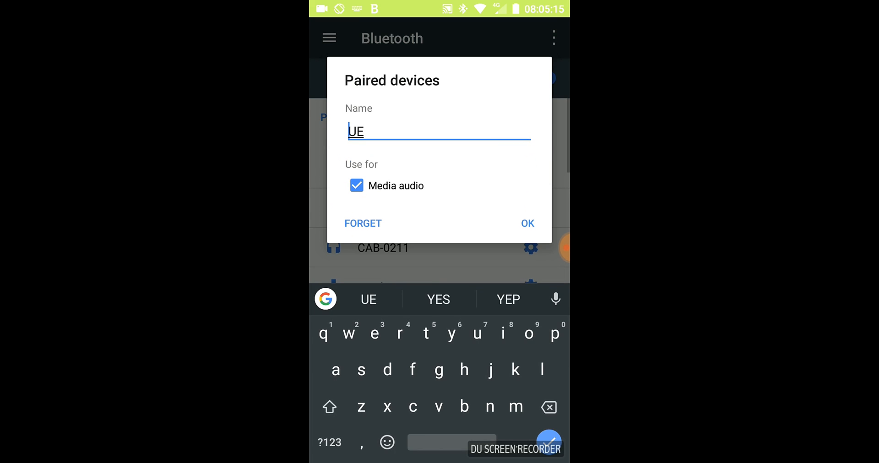
{"action": "left_click", "coordinate": [528, 223]}
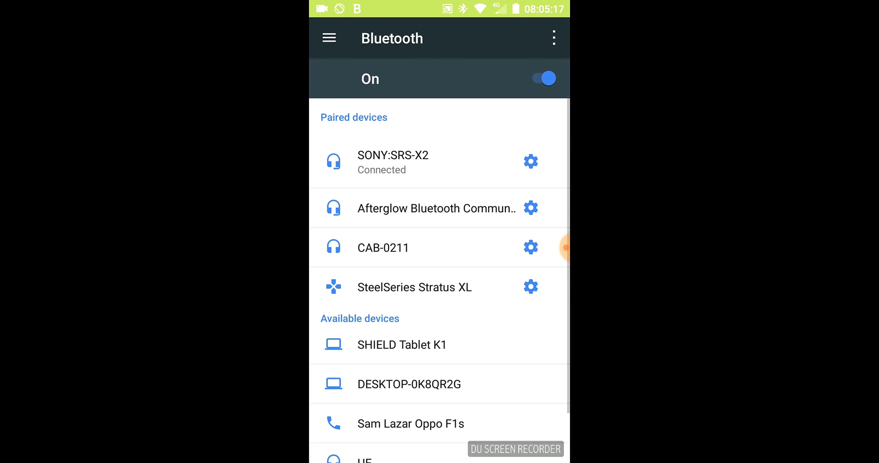